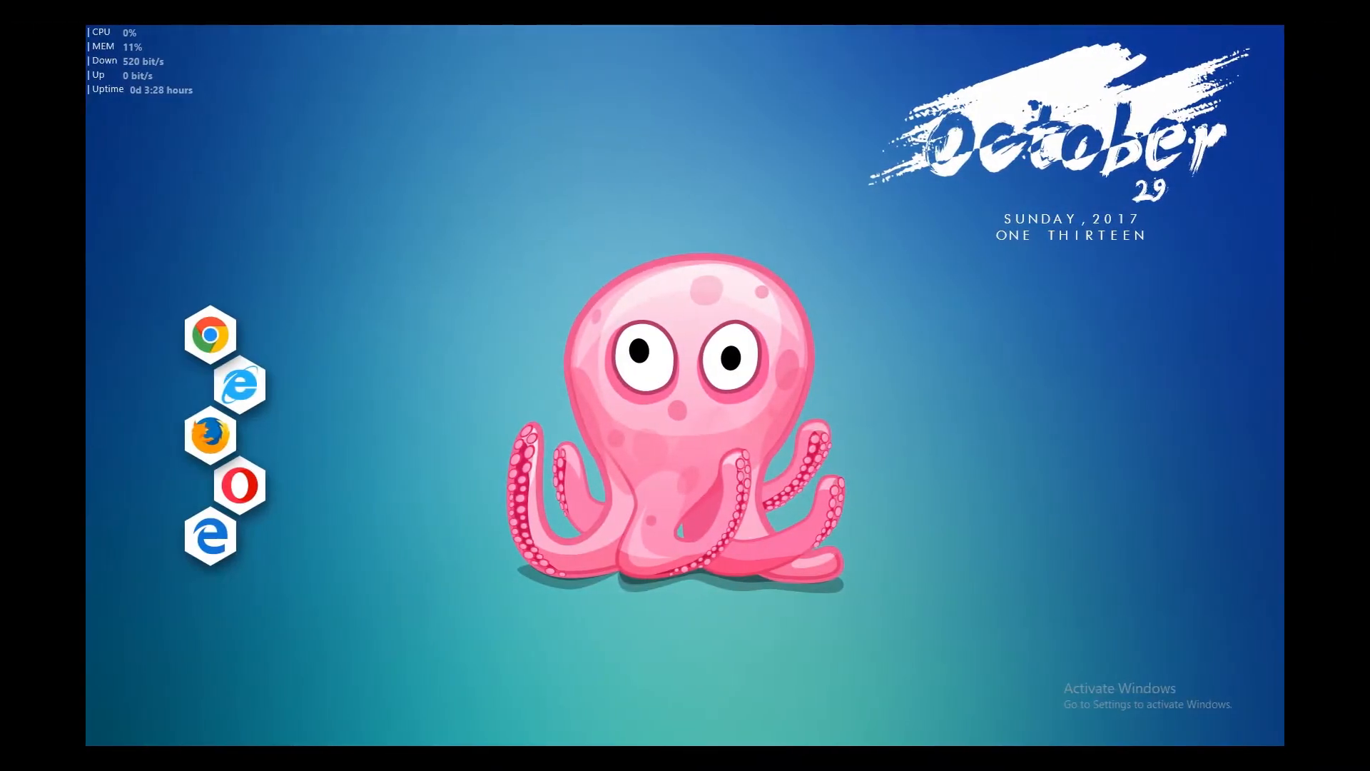
{"action": "mouse_move", "coordinate": [355, 341]}
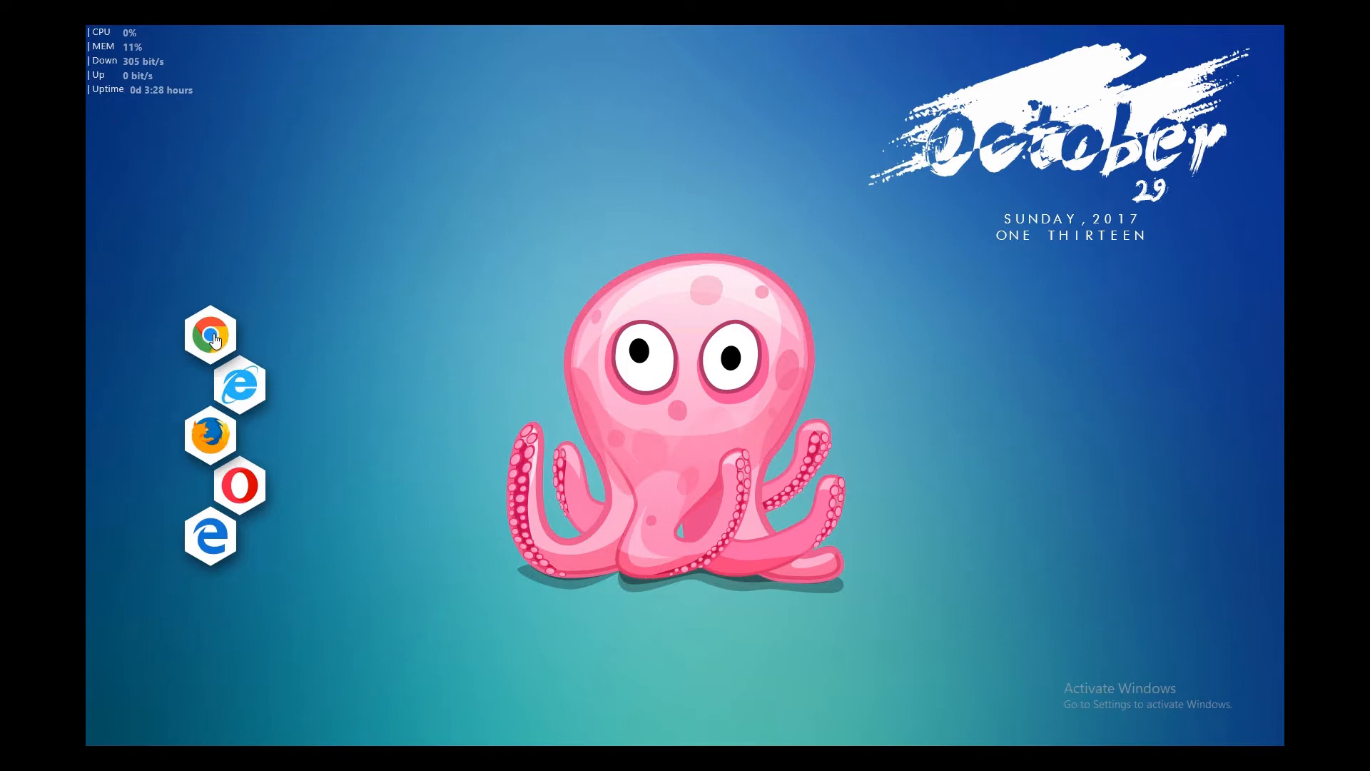
Step: Launch Chrome, search Google for 'chrome web store', and open the 'Chrome Web Store - Apps' result
{"action": "left_click", "coordinate": [209, 339]}
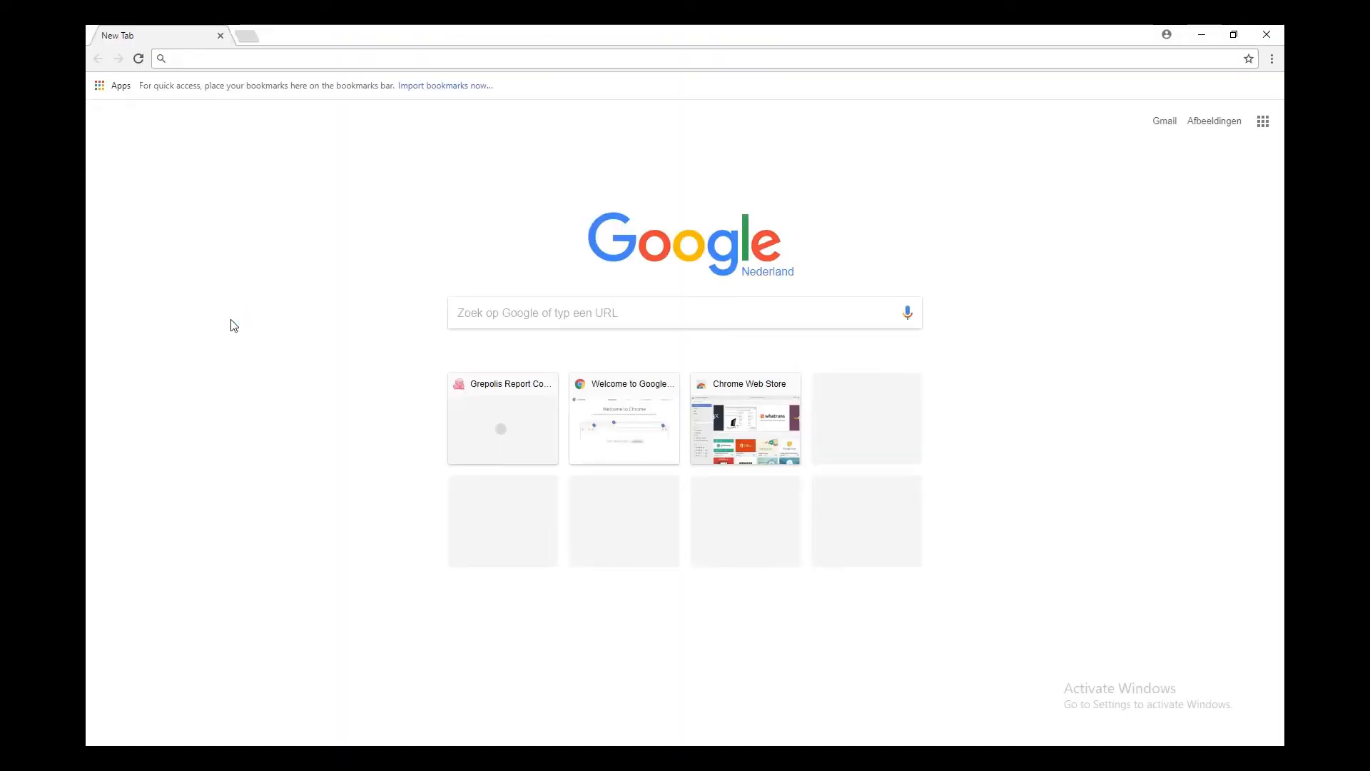
{"action": "type", "text": "chrome web store"}
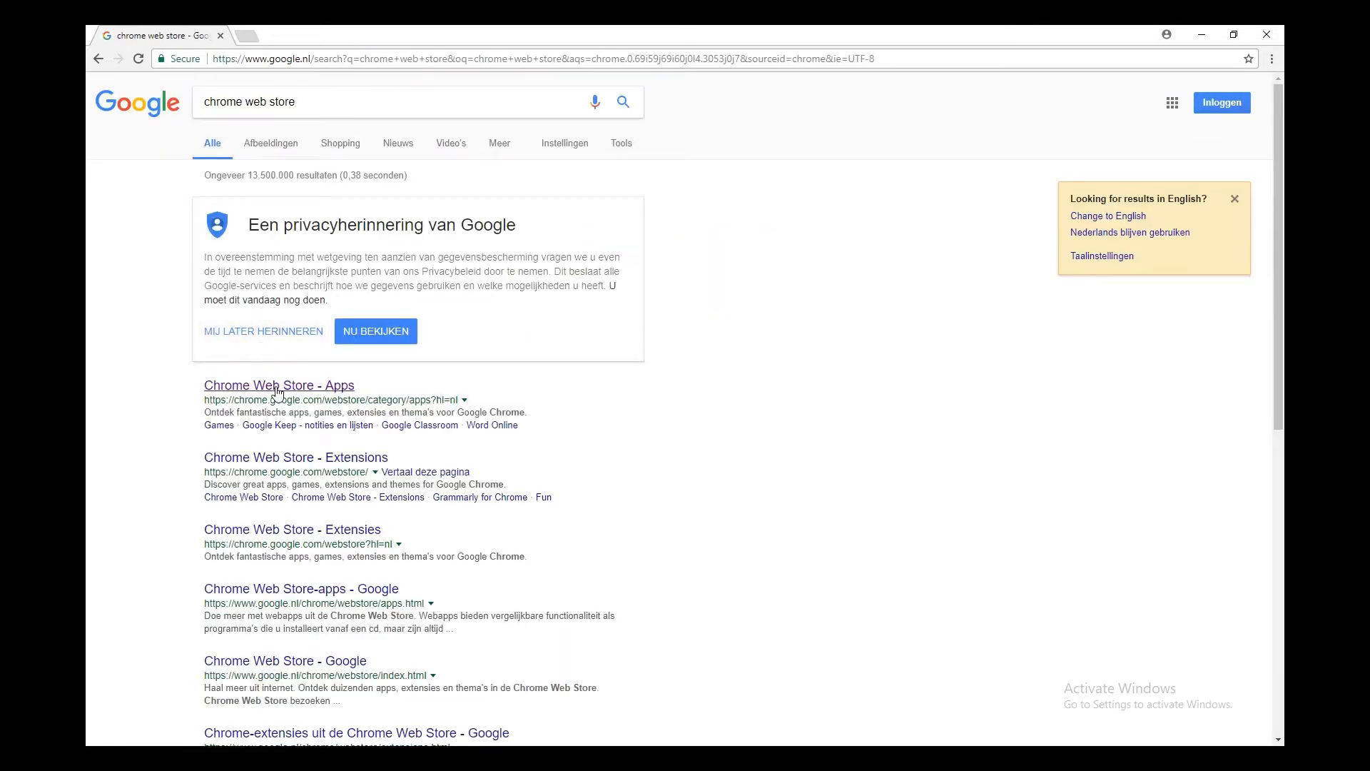
{"action": "left_click", "coordinate": [279, 385]}
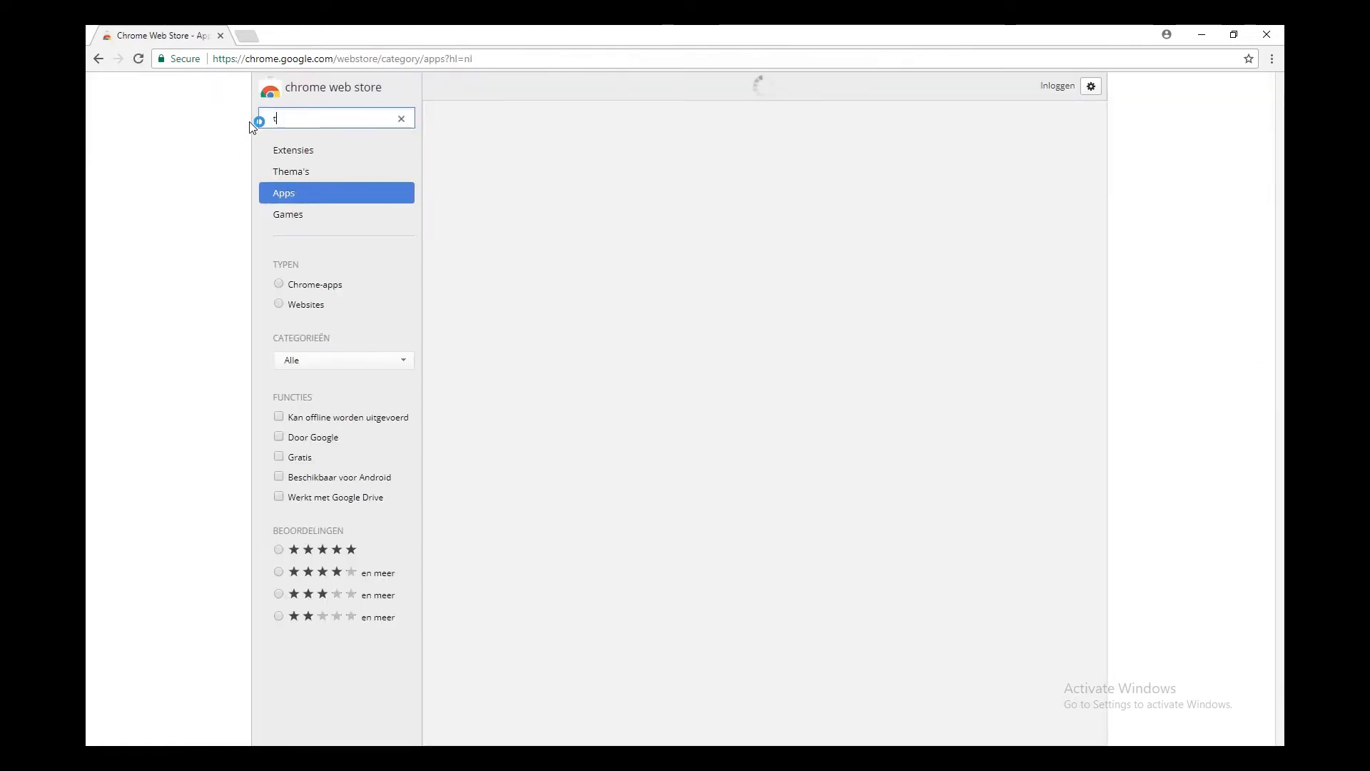
Step: Search the store for 'tampermonkey', add it with 'Toev. aan Chrome', and confirm Add extension
{"action": "type", "text": "ampermonkey"}
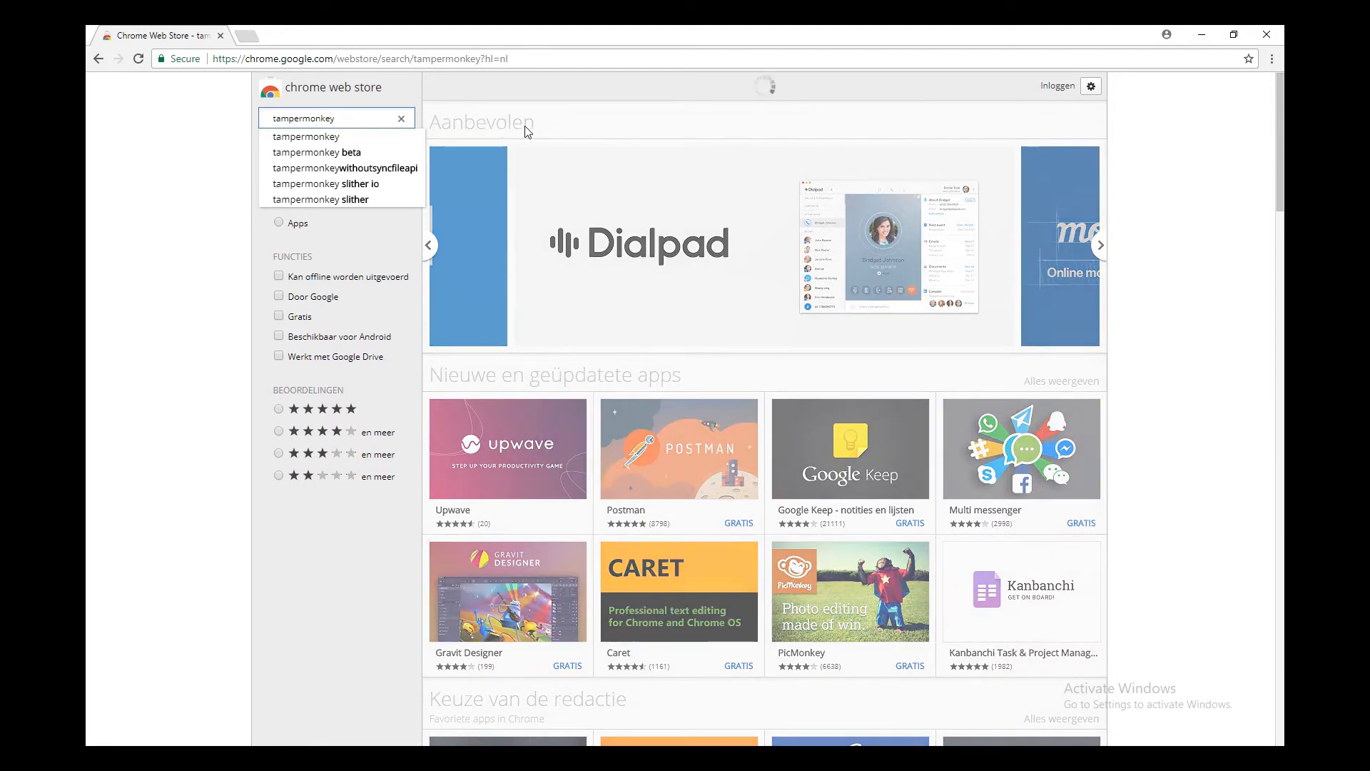
{"action": "left_click", "coordinate": [304, 136]}
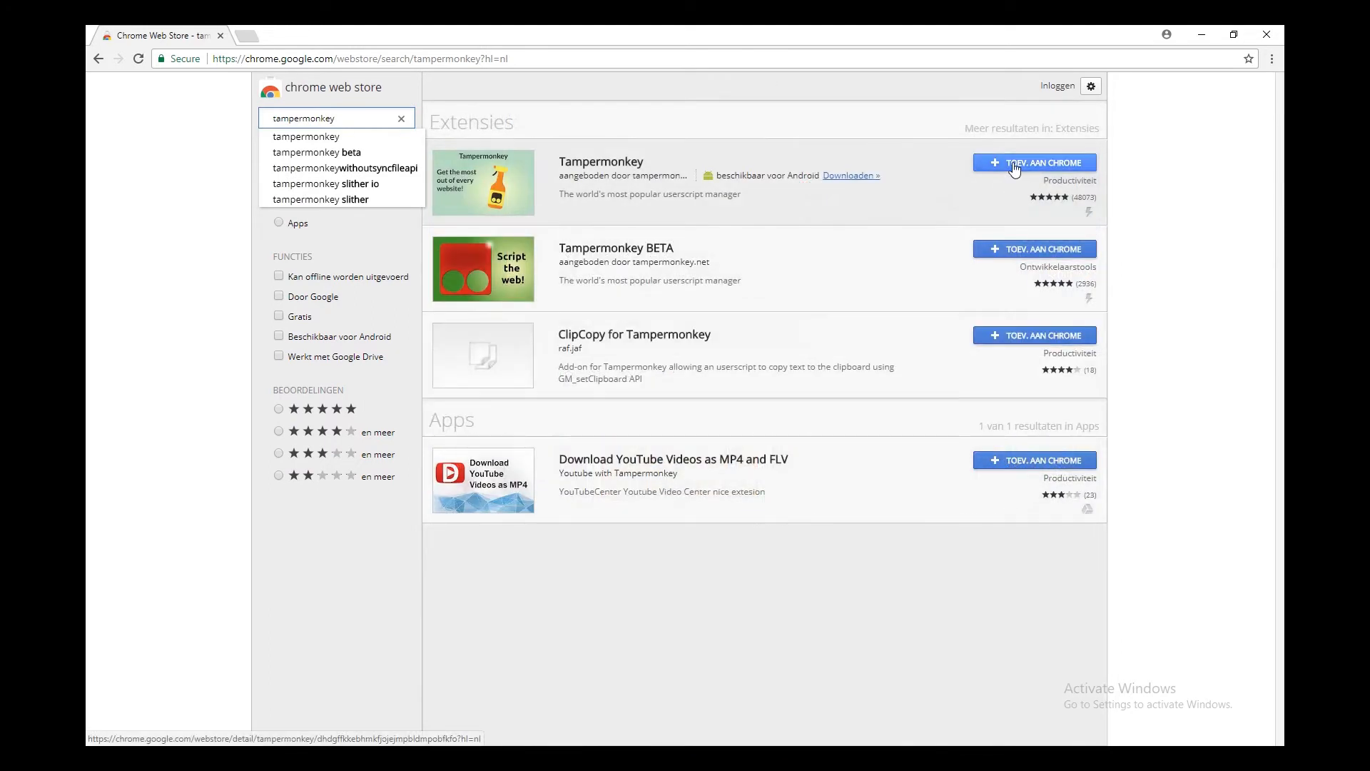
{"action": "left_click", "coordinate": [1034, 163]}
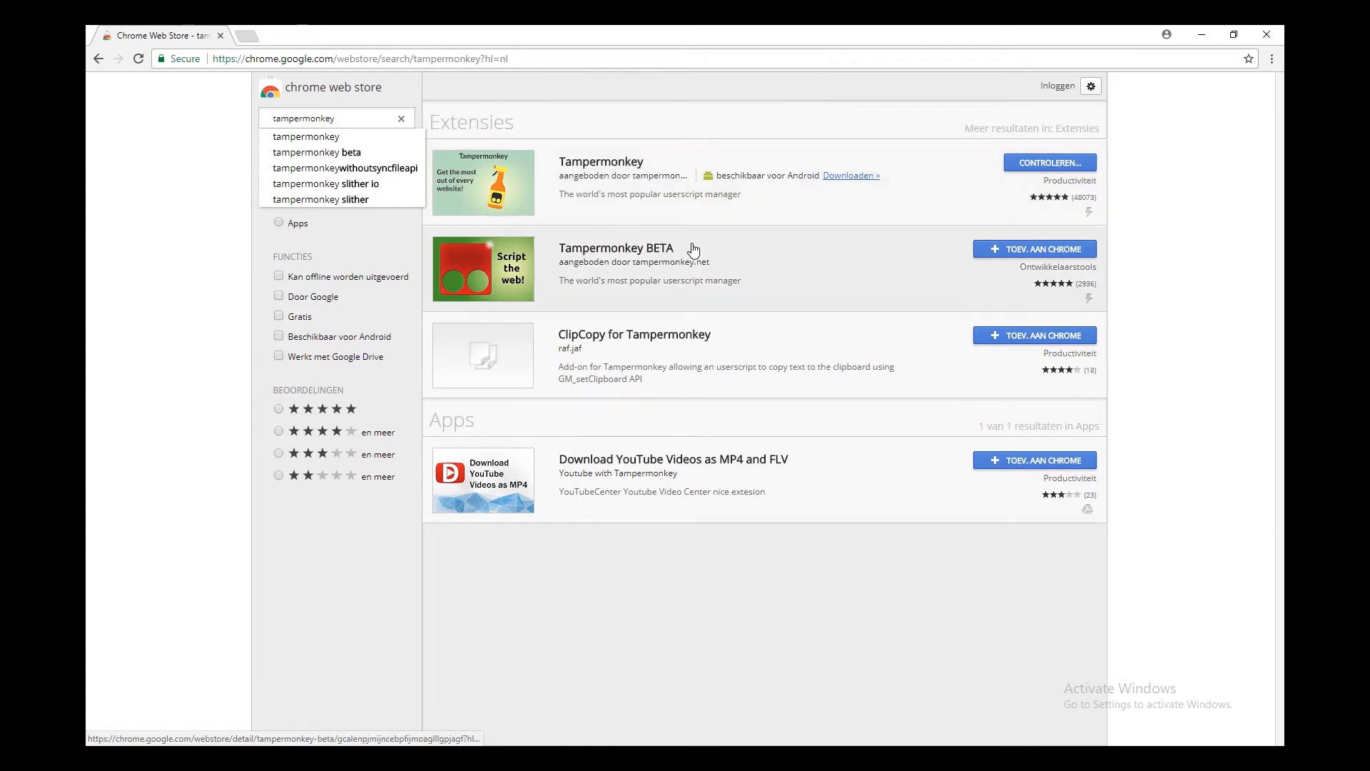
{"action": "mouse_move", "coordinate": [721, 232]}
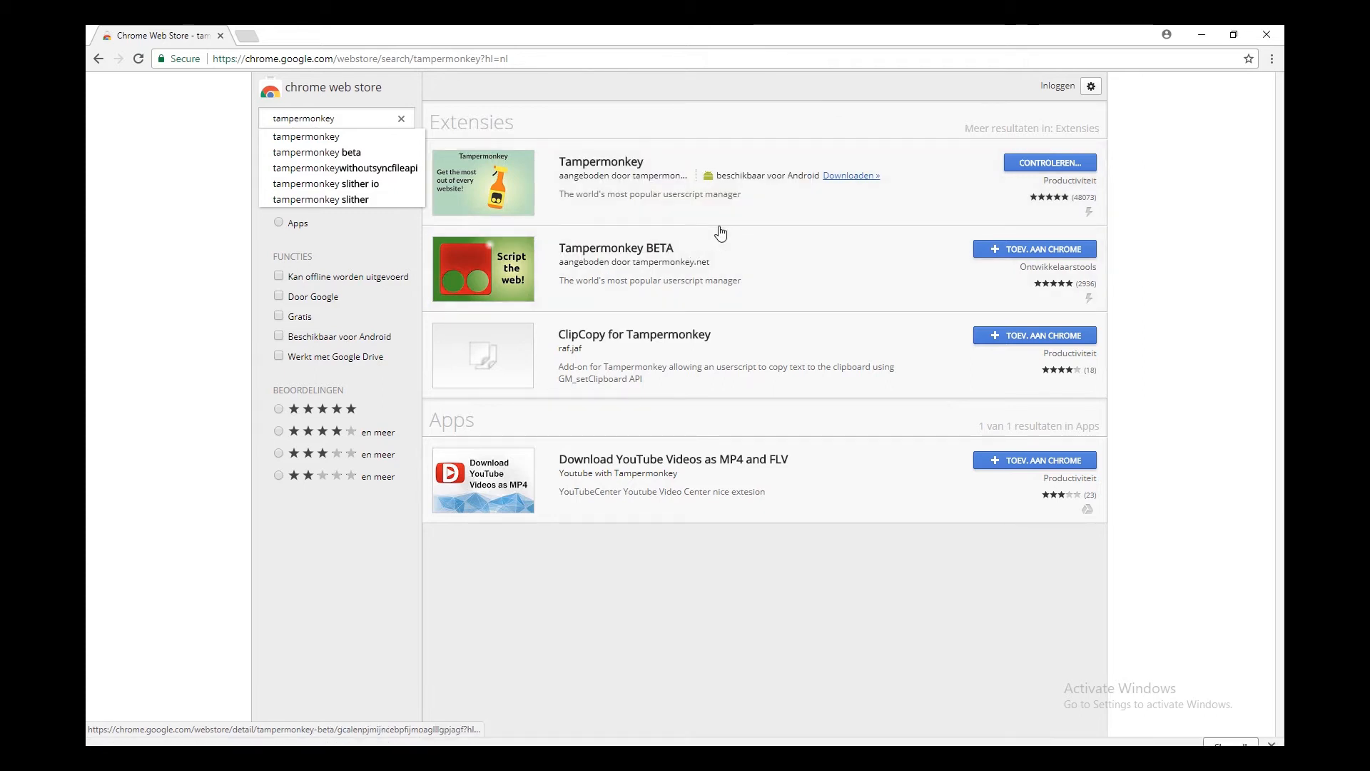
{"action": "left_click", "coordinate": [1034, 249]}
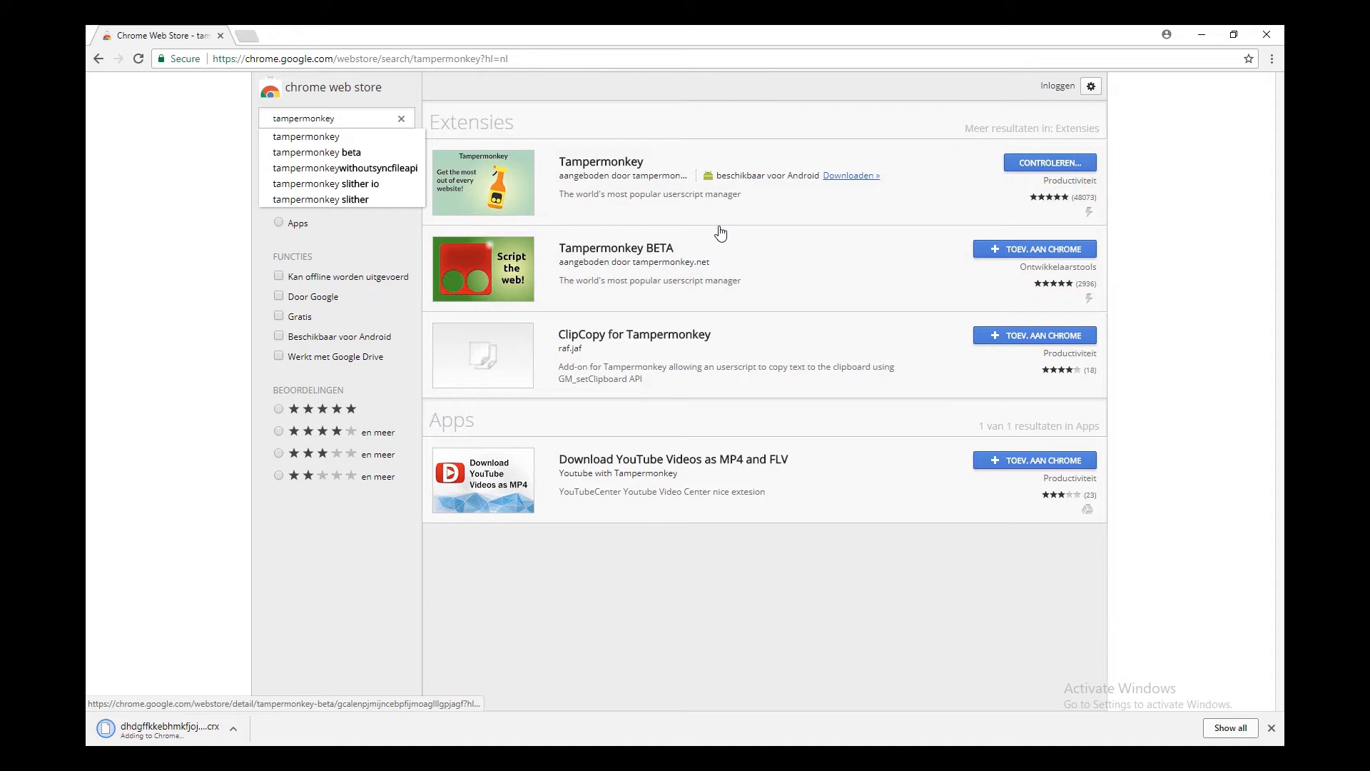
{"action": "left_click", "coordinate": [1271, 728]}
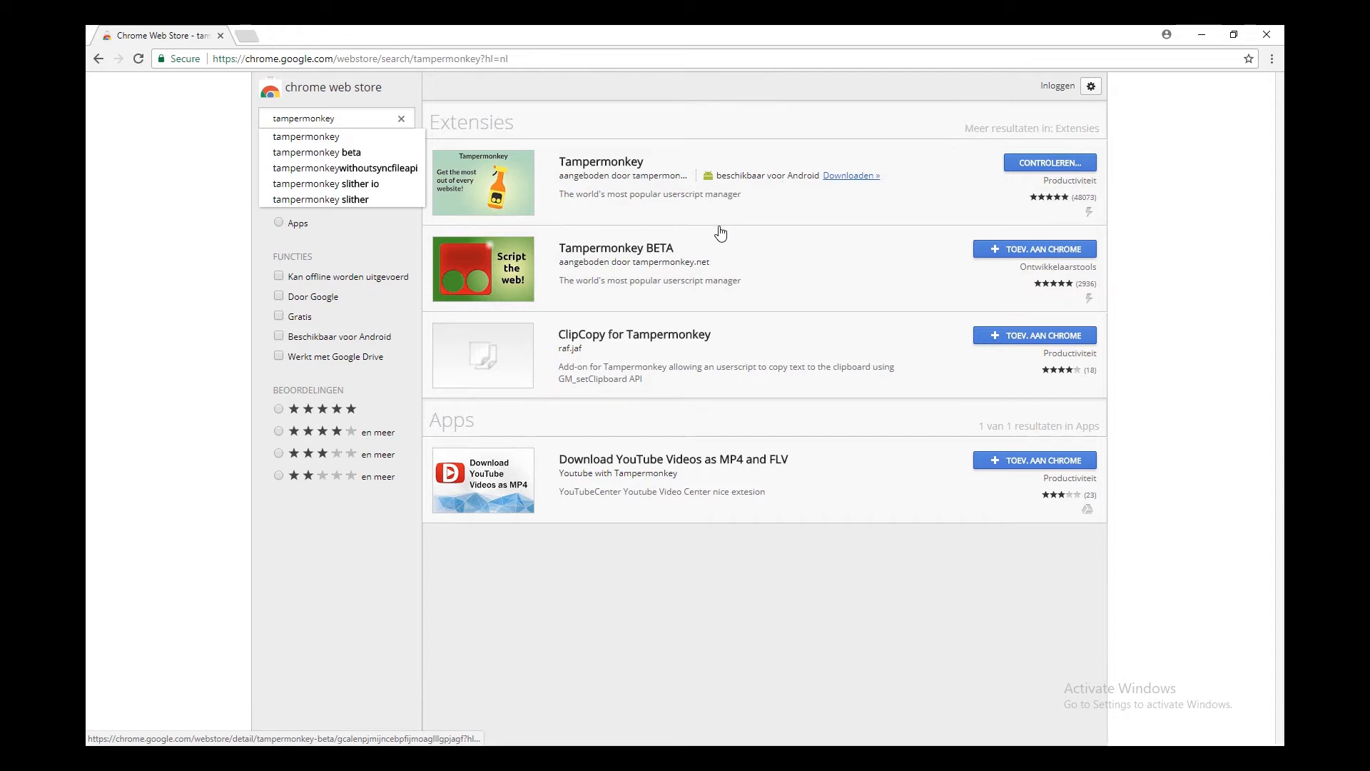
{"action": "left_click", "coordinate": [1049, 162]}
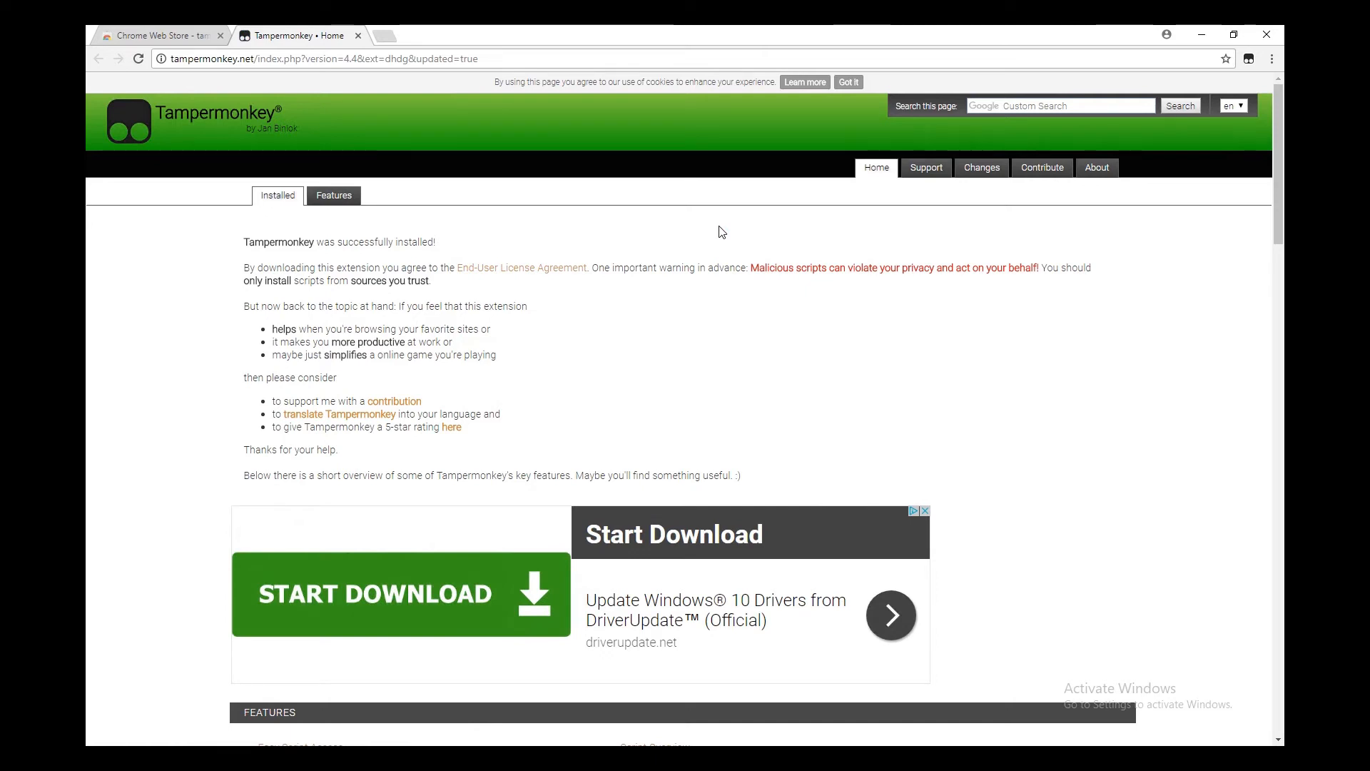
{"action": "left_click", "coordinate": [324, 59]}
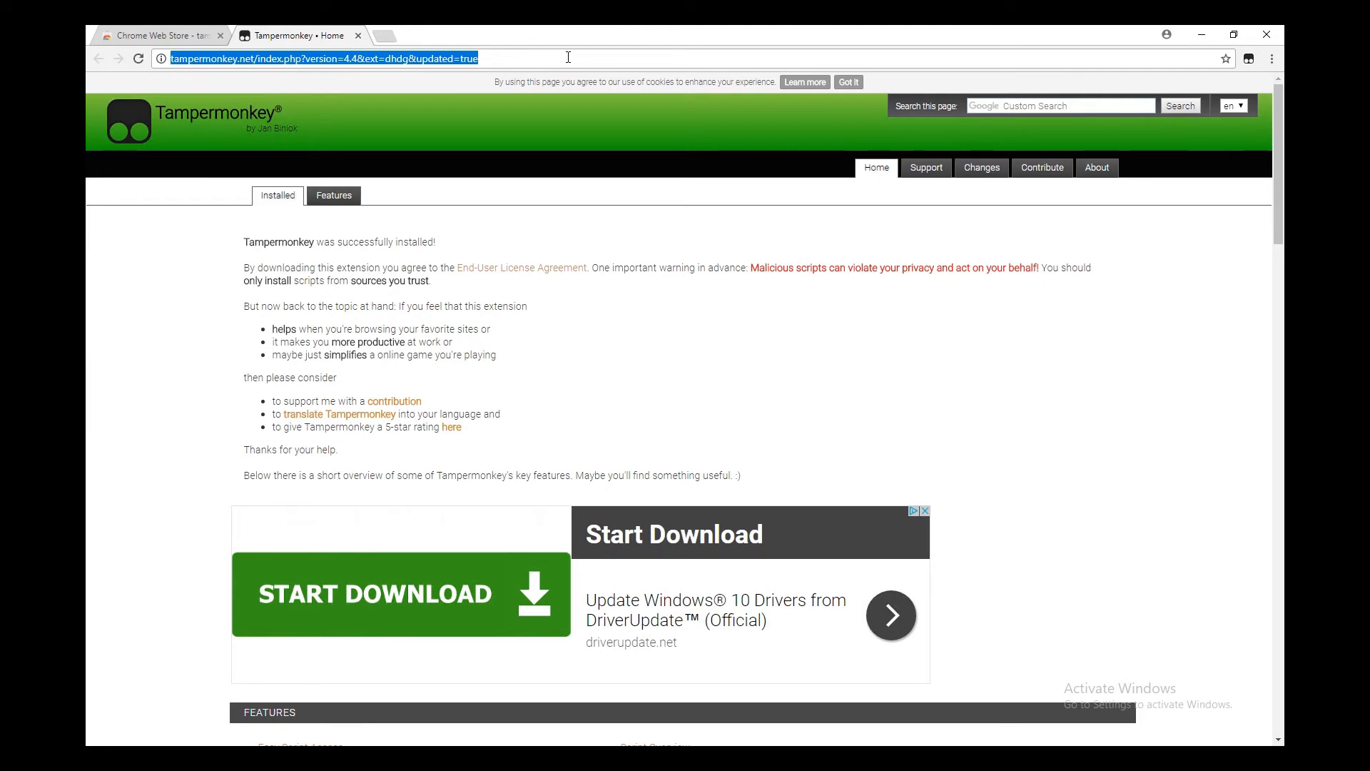
{"action": "type", "text": "www.grcrt.net/en_US/"}
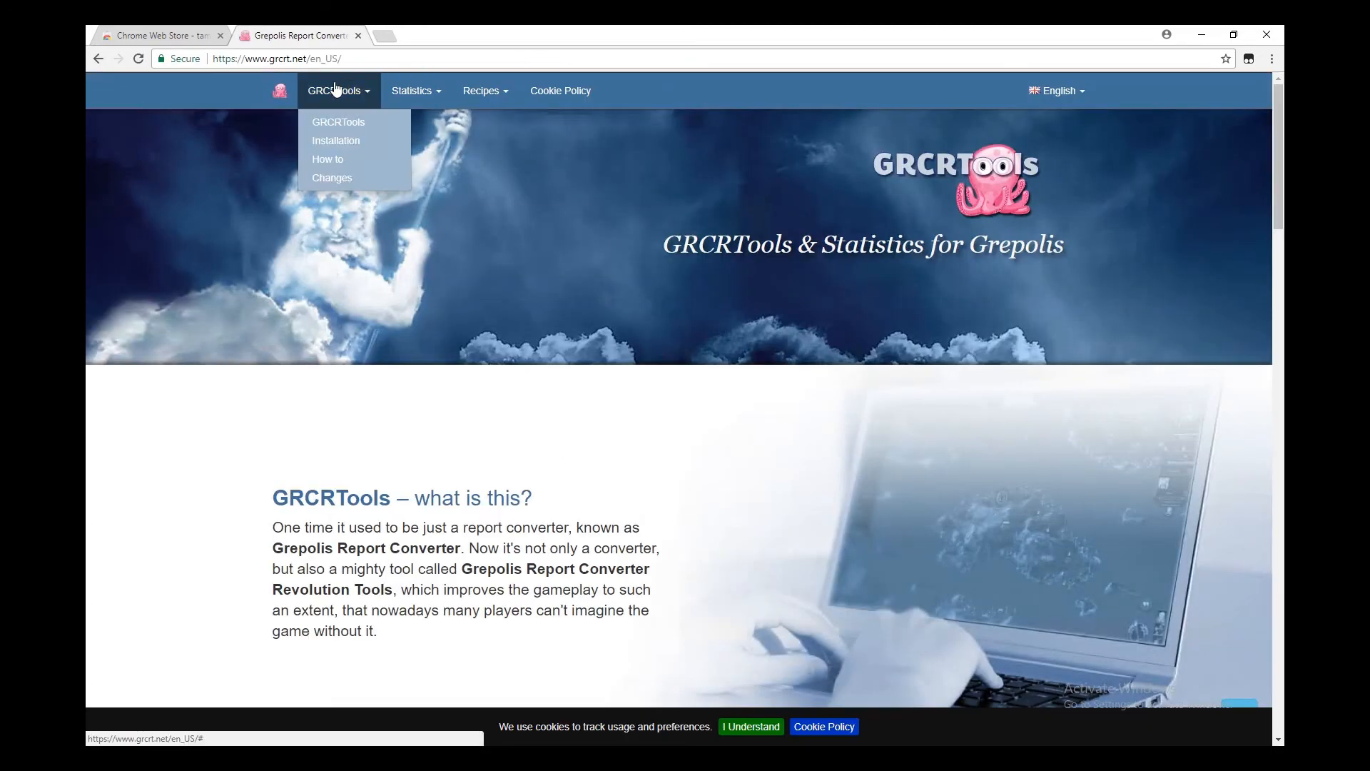
Step: Open the GRCRTools Installation page and follow its GRCRTools script install link
{"action": "left_click", "coordinate": [336, 140]}
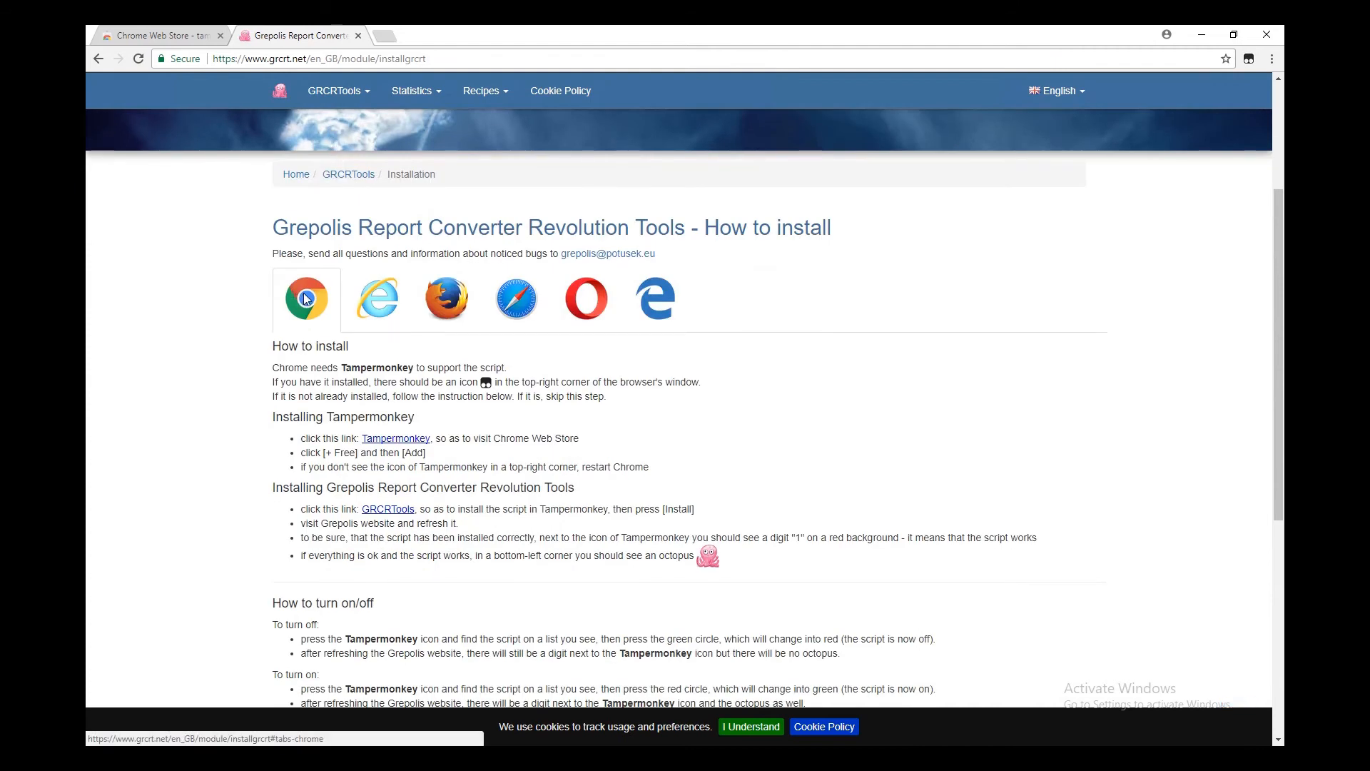
{"action": "mouse_move", "coordinate": [266, 280]}
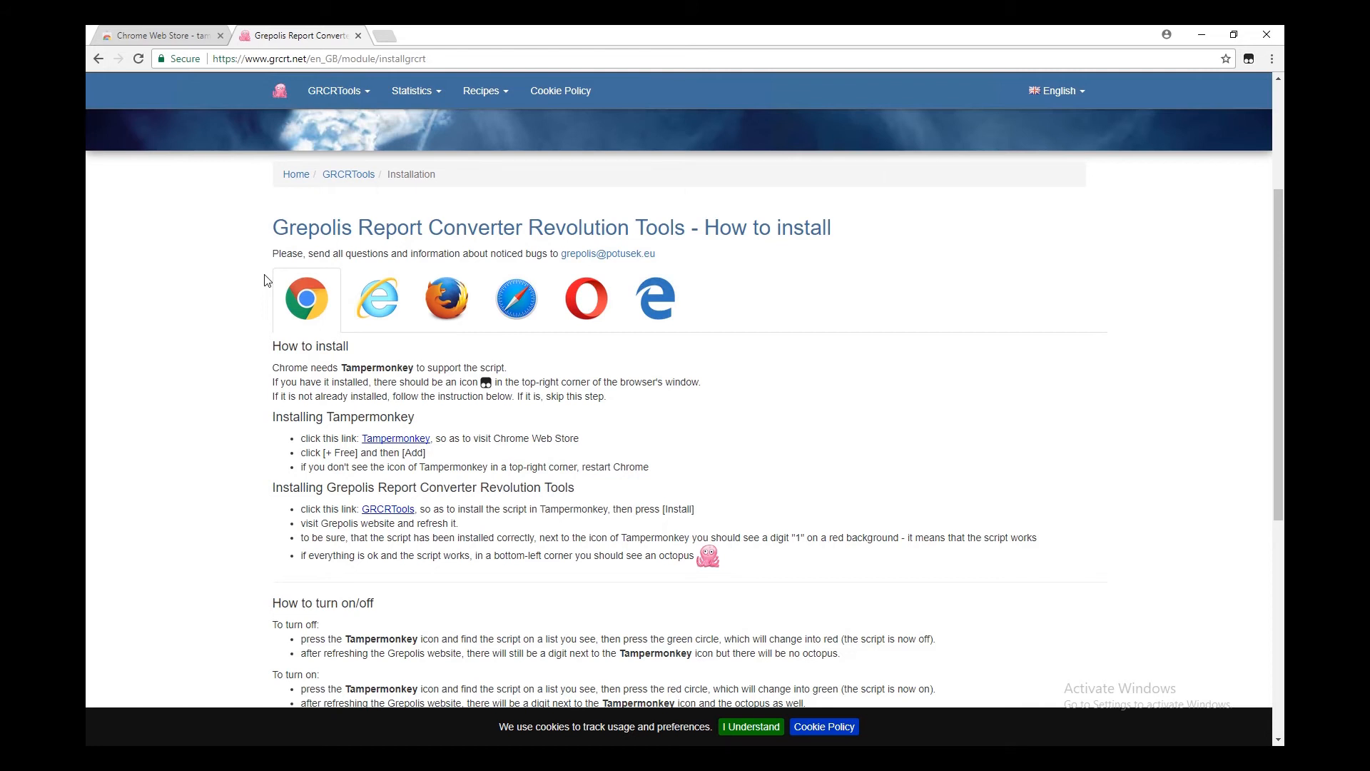
{"action": "mouse_move", "coordinate": [449, 513]}
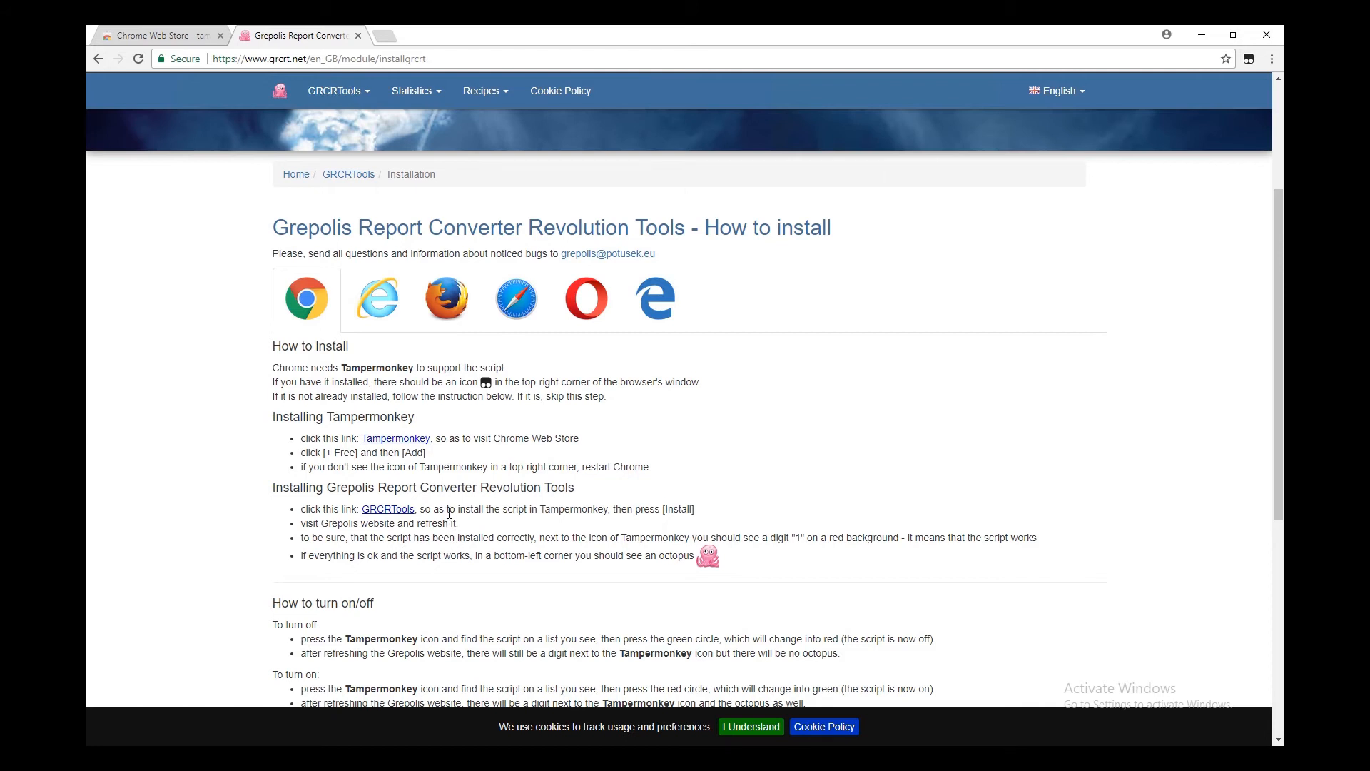
{"action": "left_click", "coordinate": [387, 509]}
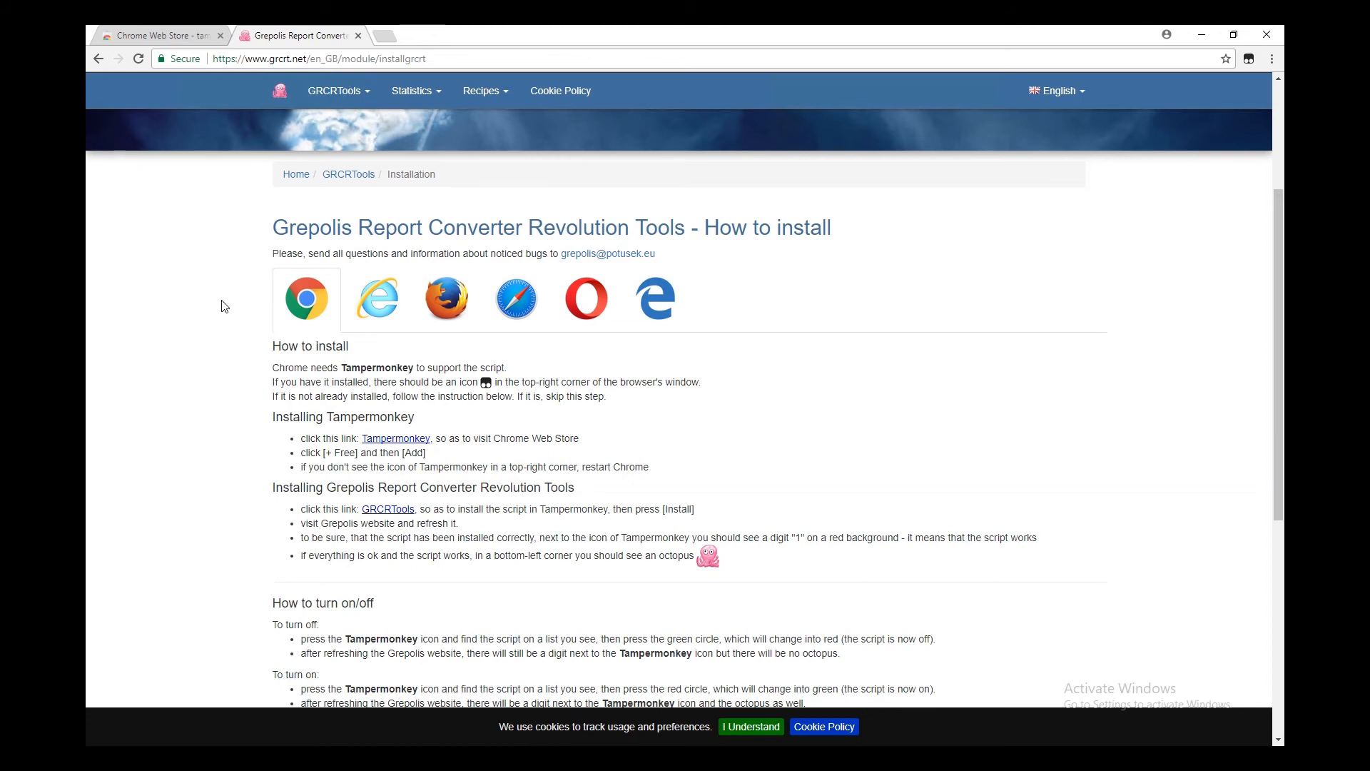
{"action": "mouse_move", "coordinate": [200, 310]}
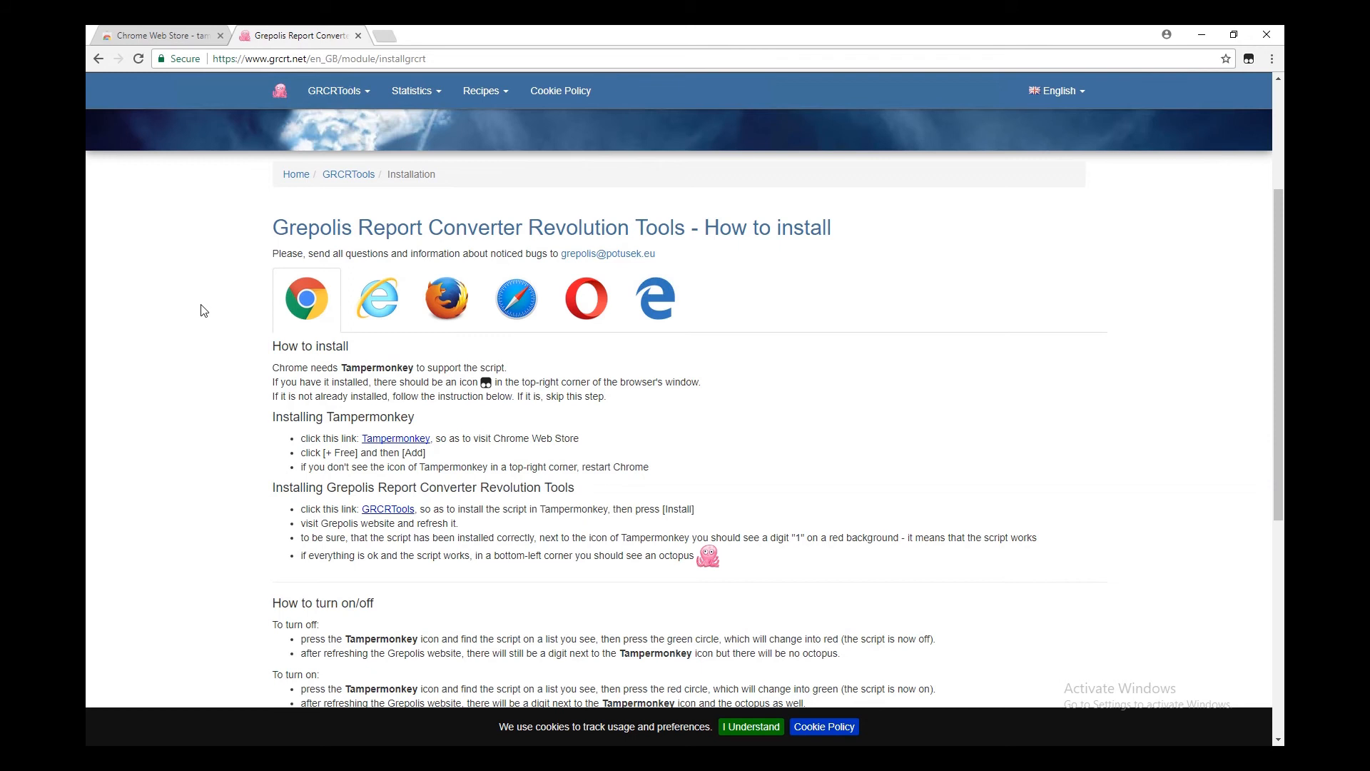
Step: Go to the Grepolis site, log in with 'Zaloguj się', and enter the APOLLONIA world
{"action": "left_click", "coordinate": [319, 59]}
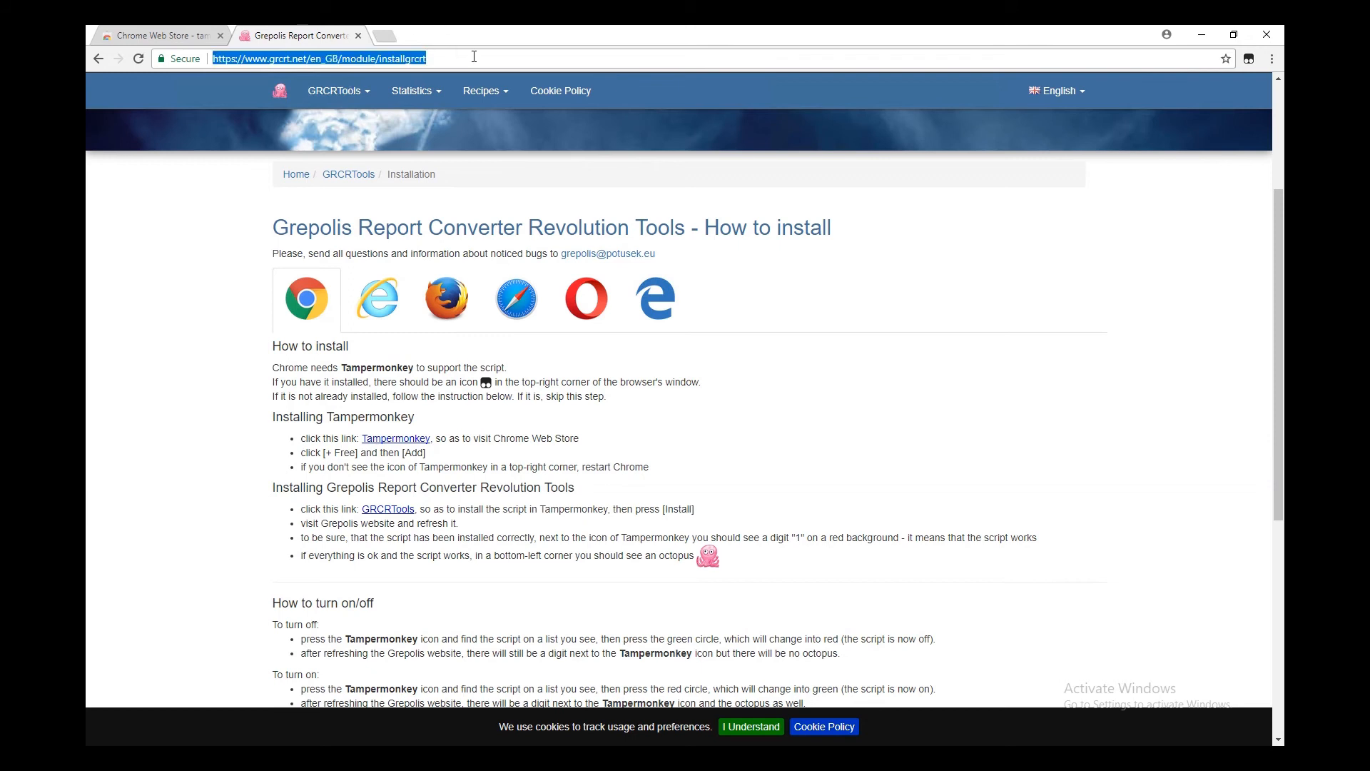
{"action": "type", "text": "grepolis.com"}
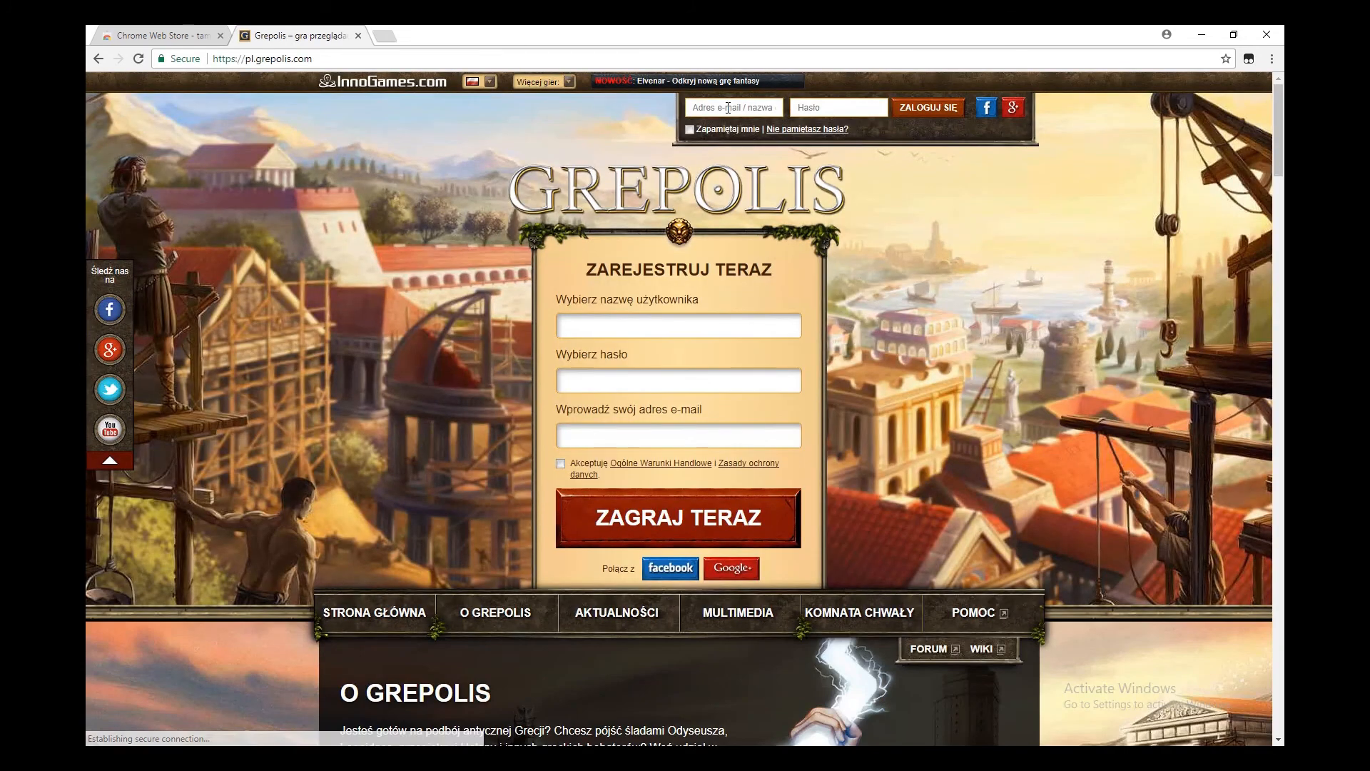
{"action": "type", "text": "anpu"}
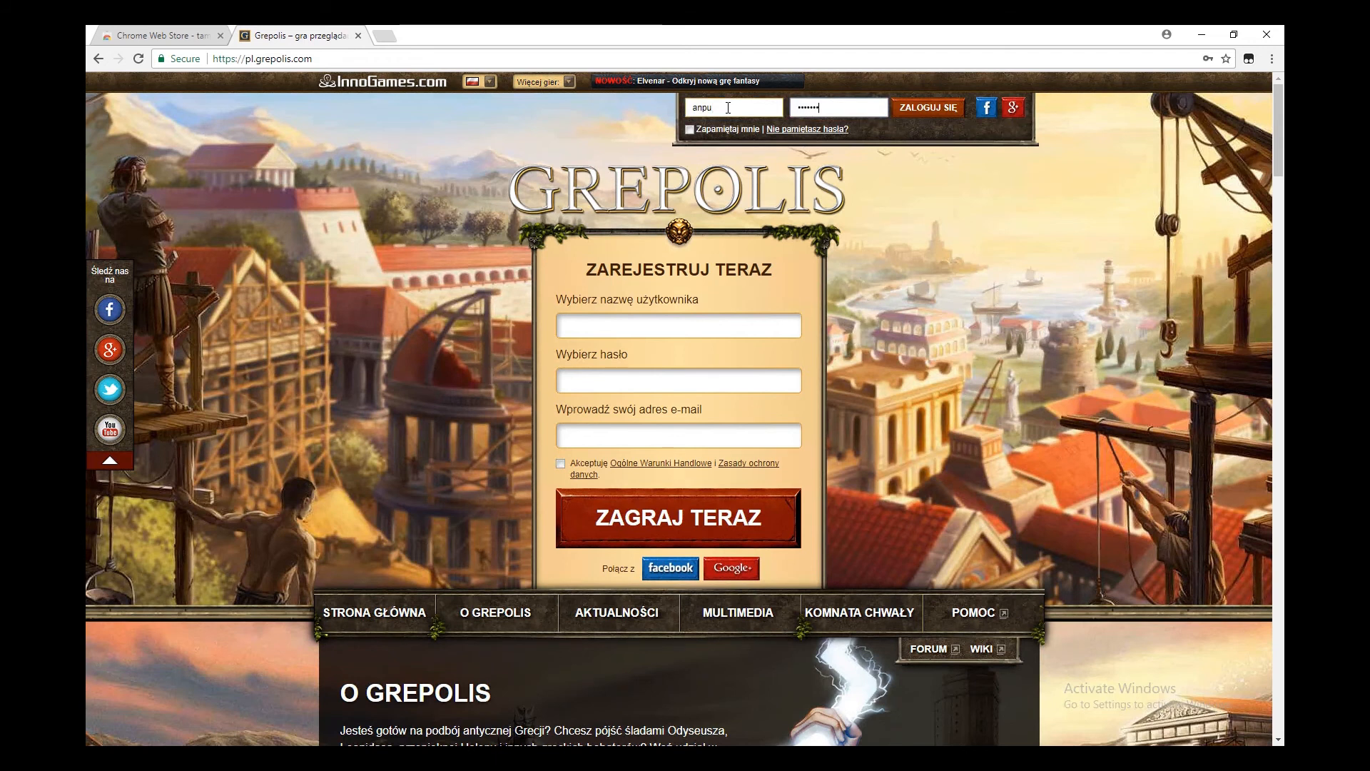
{"action": "left_click", "coordinate": [927, 108]}
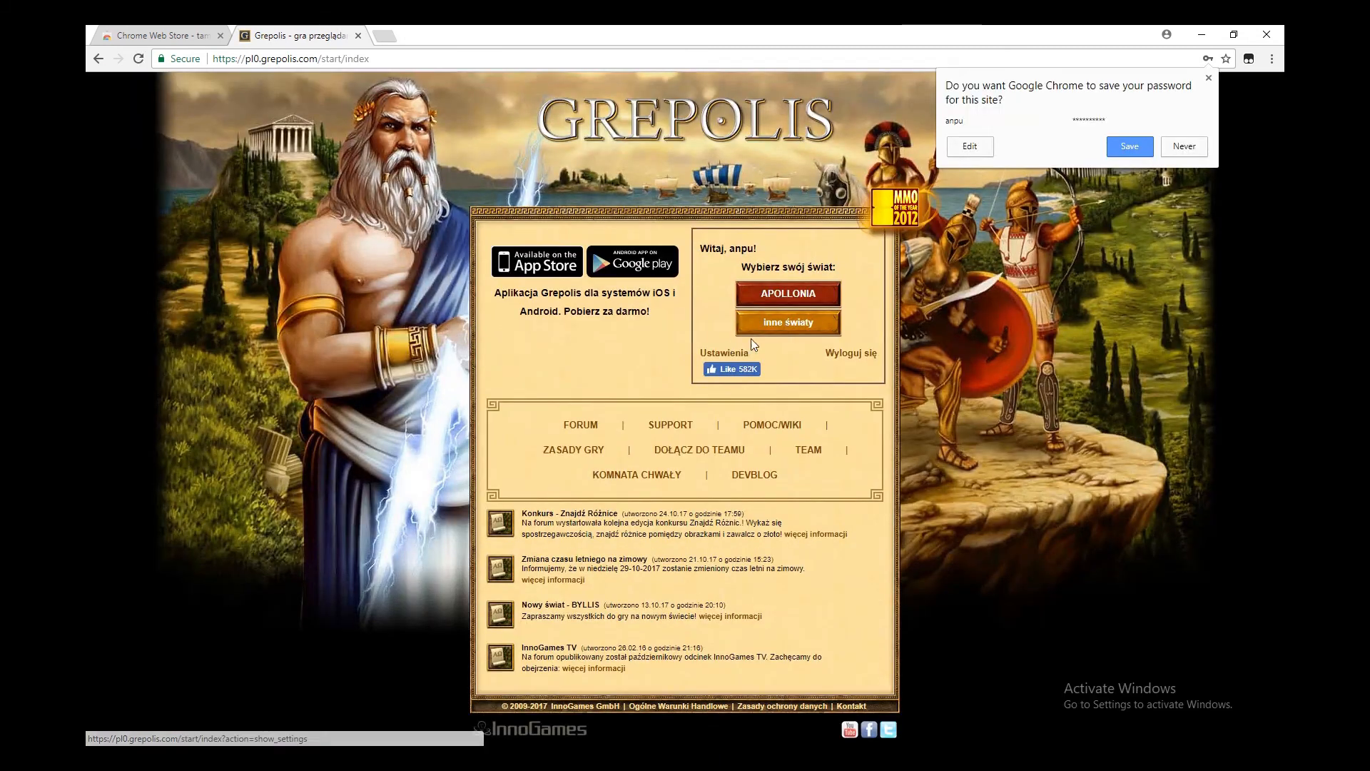
{"action": "left_click", "coordinate": [787, 292]}
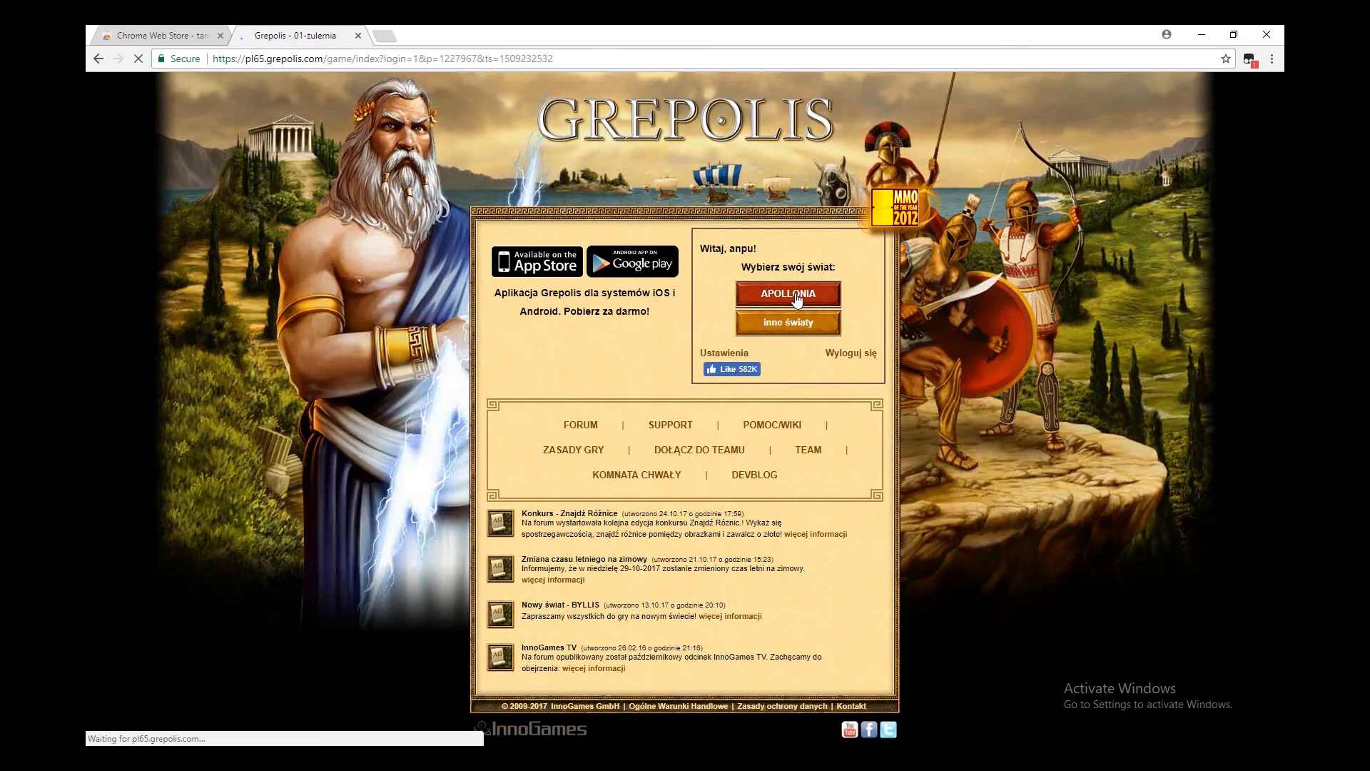
{"action": "left_click", "coordinate": [787, 292]}
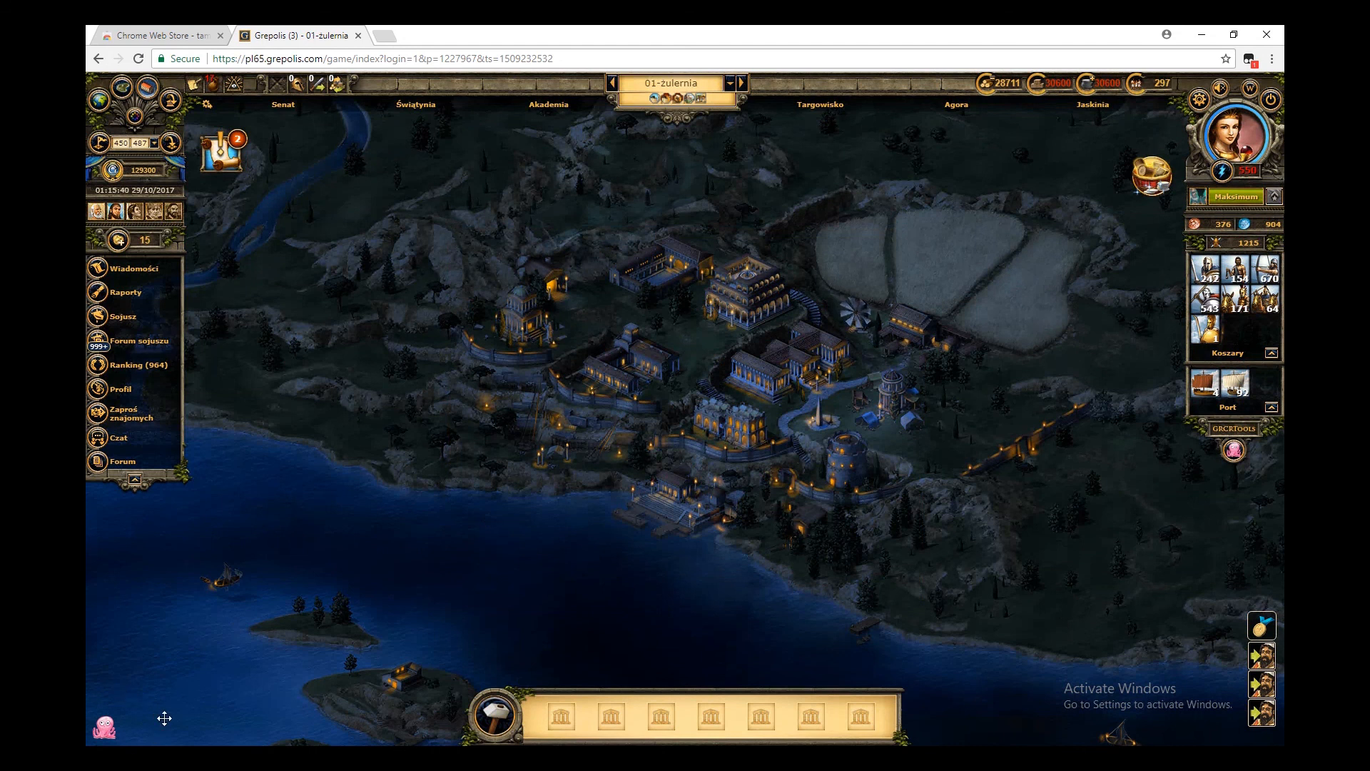
{"action": "mouse_move", "coordinate": [311, 649]}
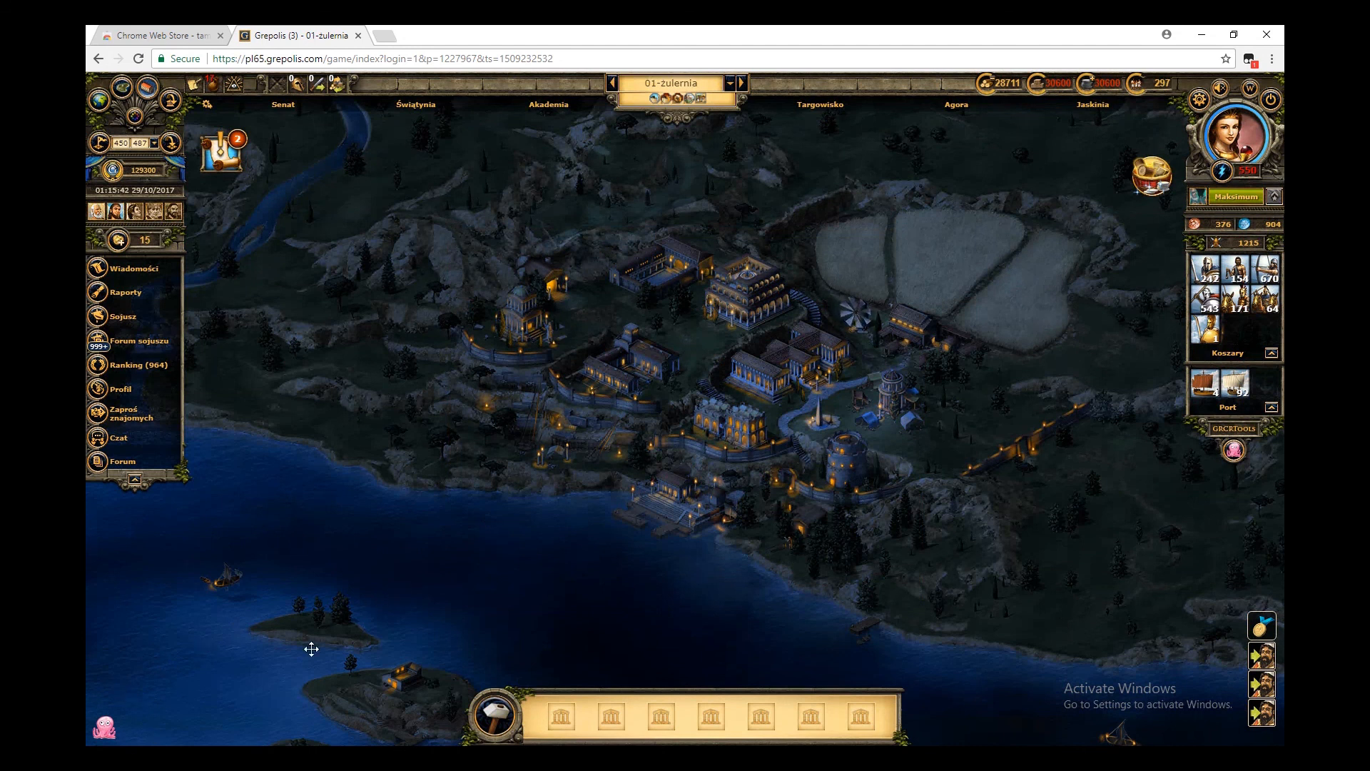